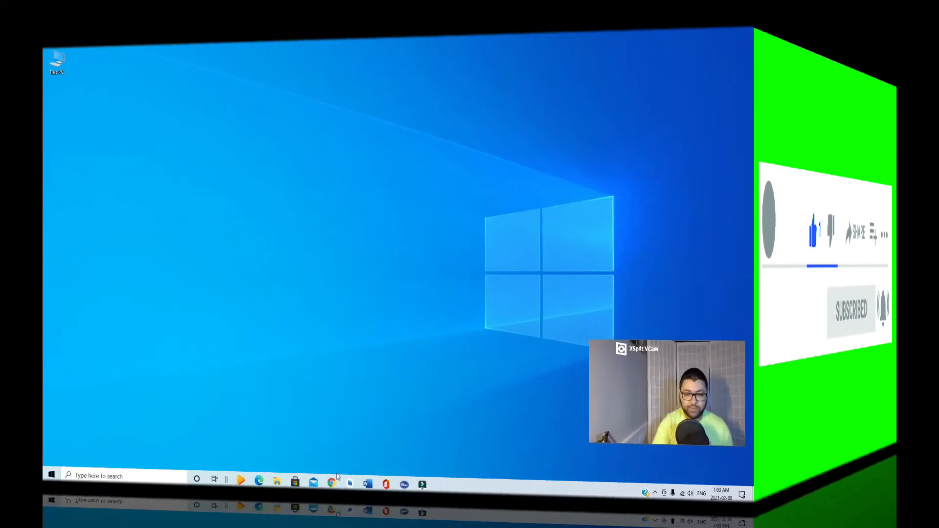
- Search 'android studio preview' in Chrome and open the Android Developers preview page
click(331, 484)
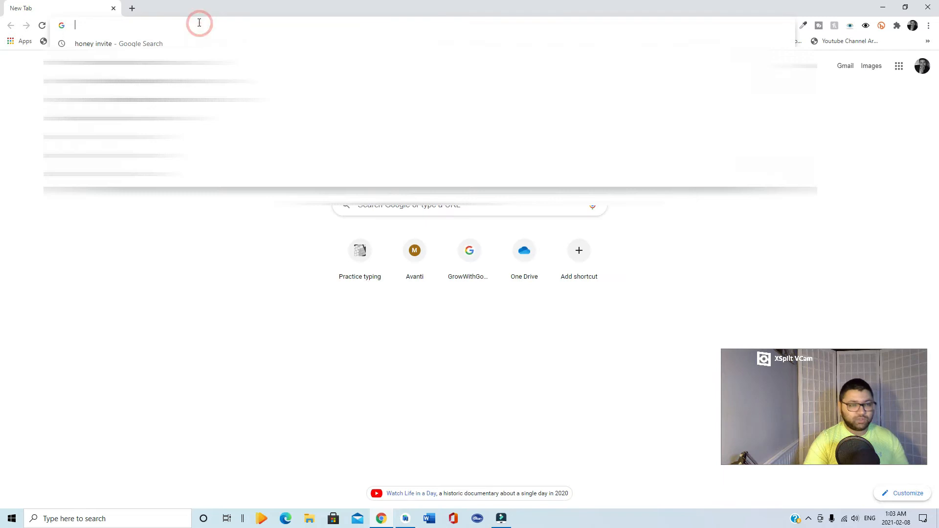
text(android studio preview)
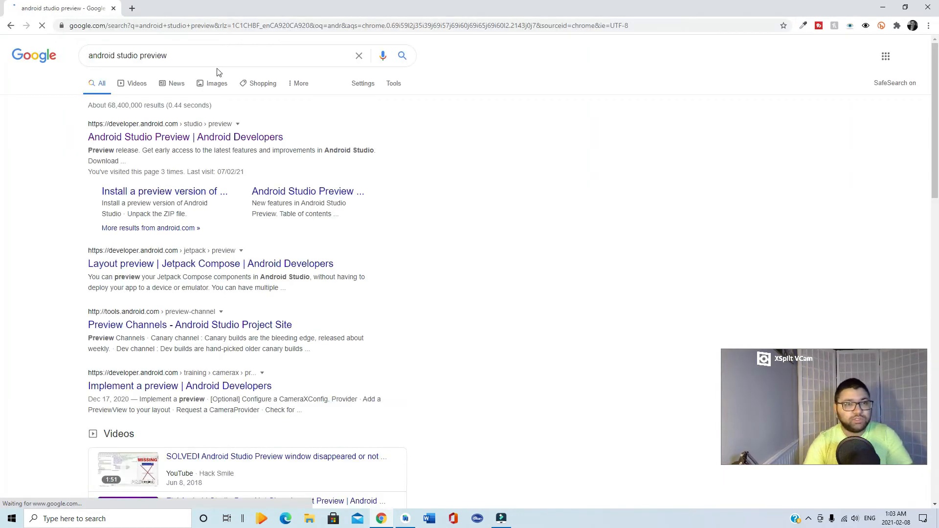
mouse_move(150, 142)
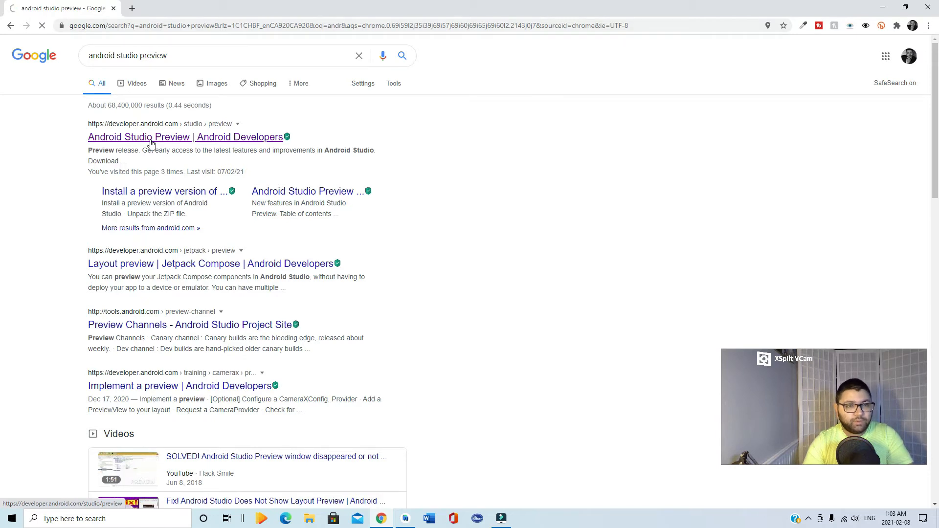
click(186, 137)
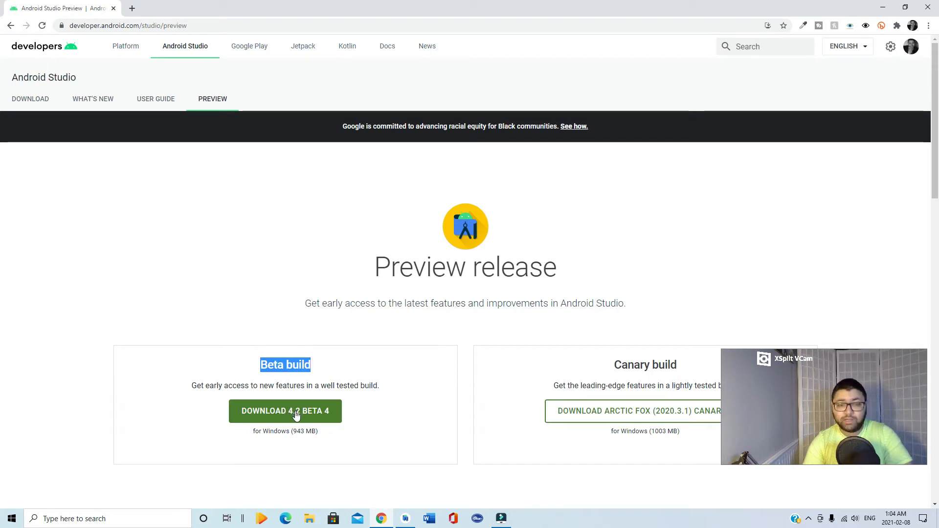
- Download the Android Studio 4.2 Beta 4 zip and save it to Downloads
click(284, 410)
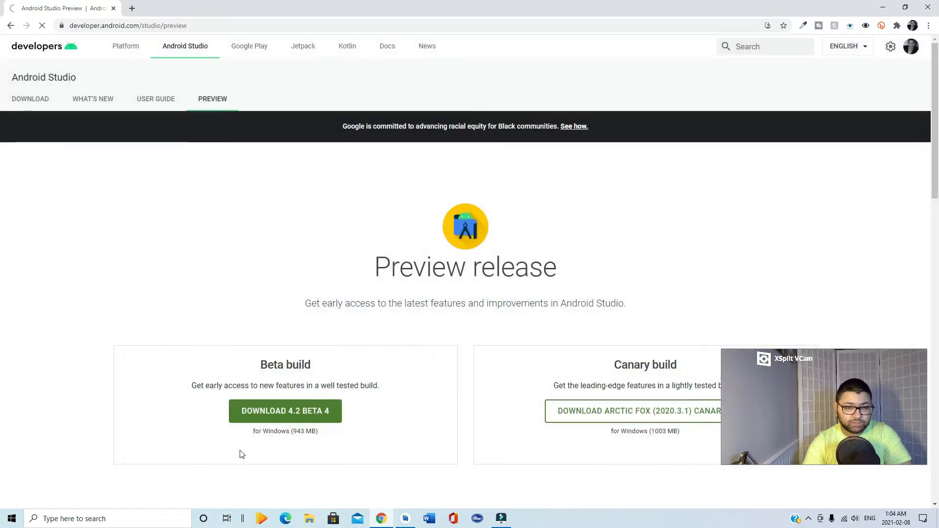
click(284, 411)
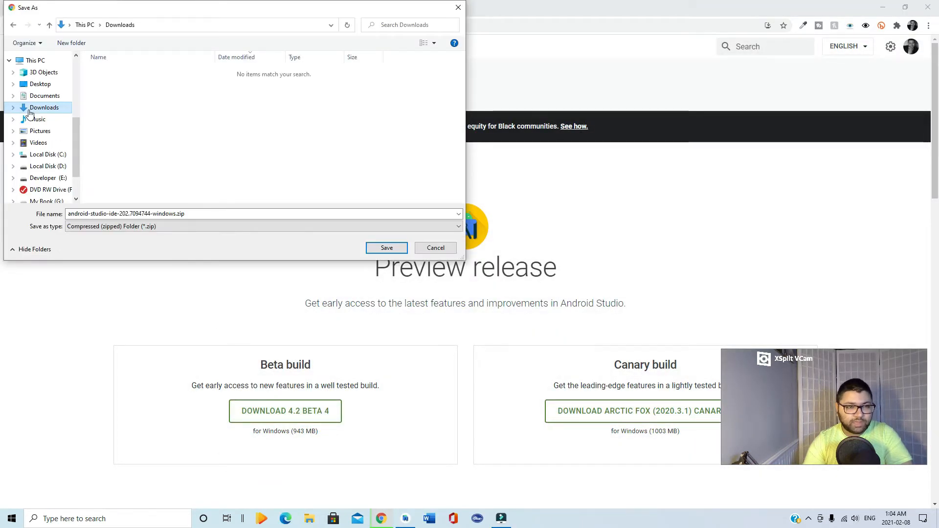
click(387, 247)
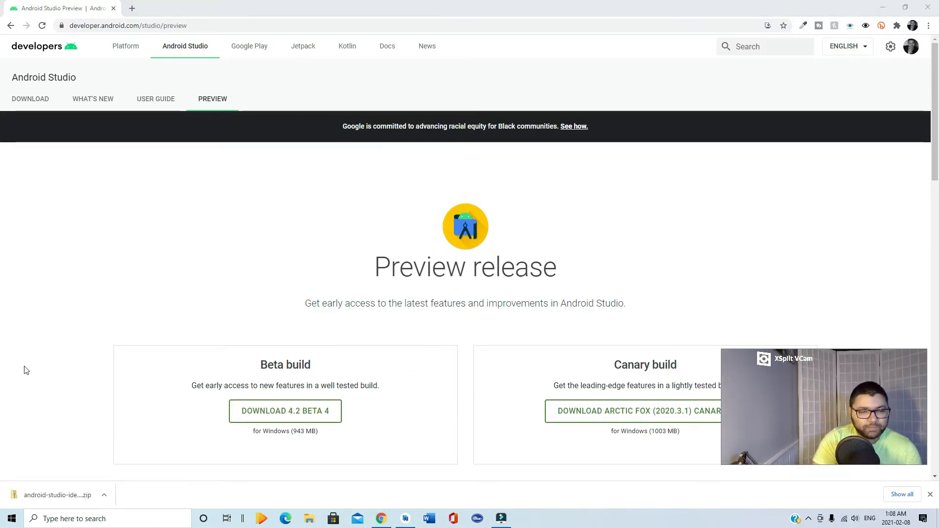
mouse_move(76, 482)
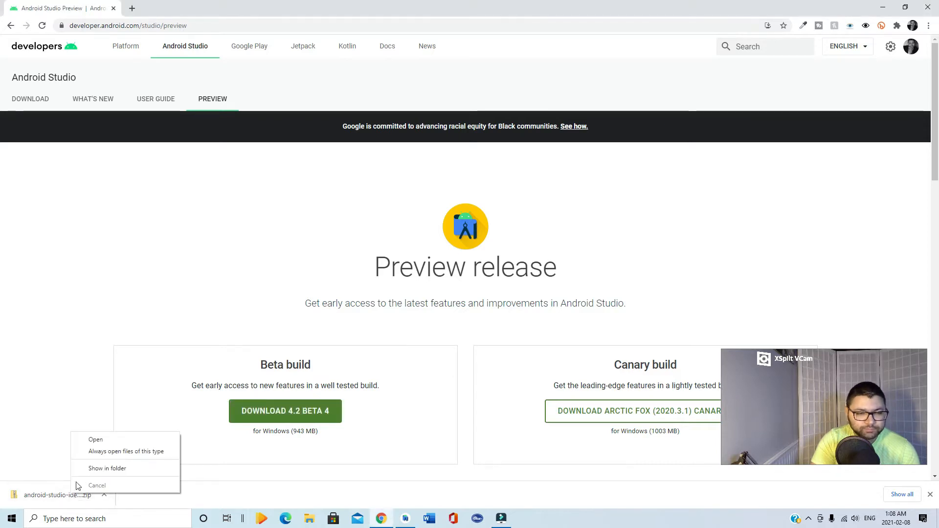
- Show the downloaded zip in its folder, open it and start Extract All on the android-studio folder
click(97, 485)
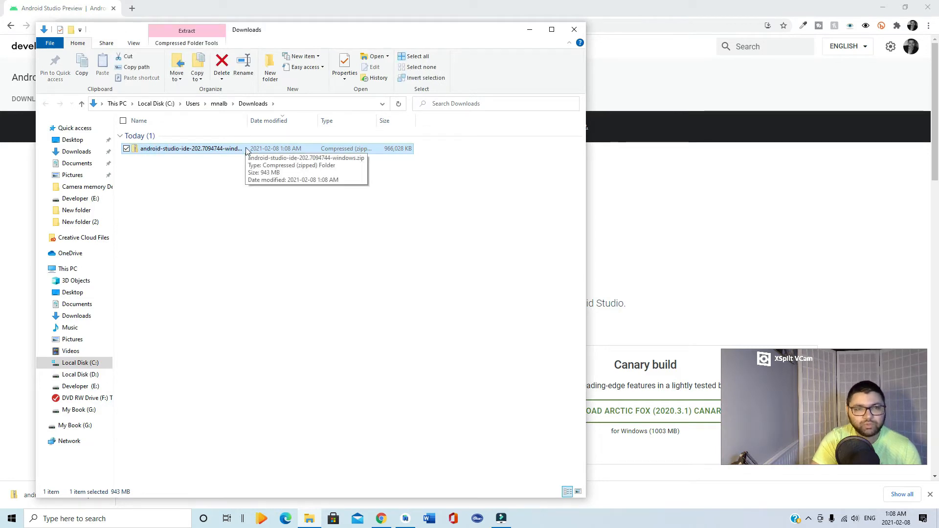
click(225, 144)
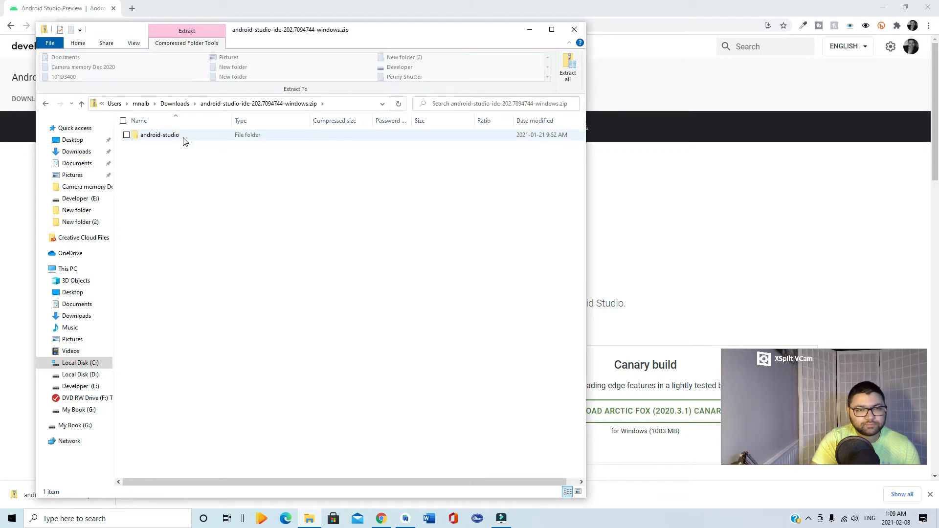
click(159, 135)
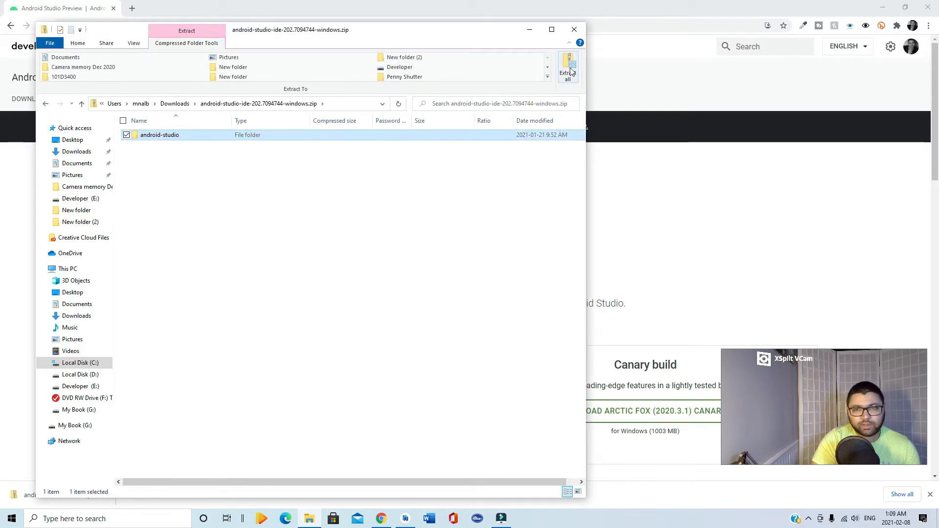
click(567, 68)
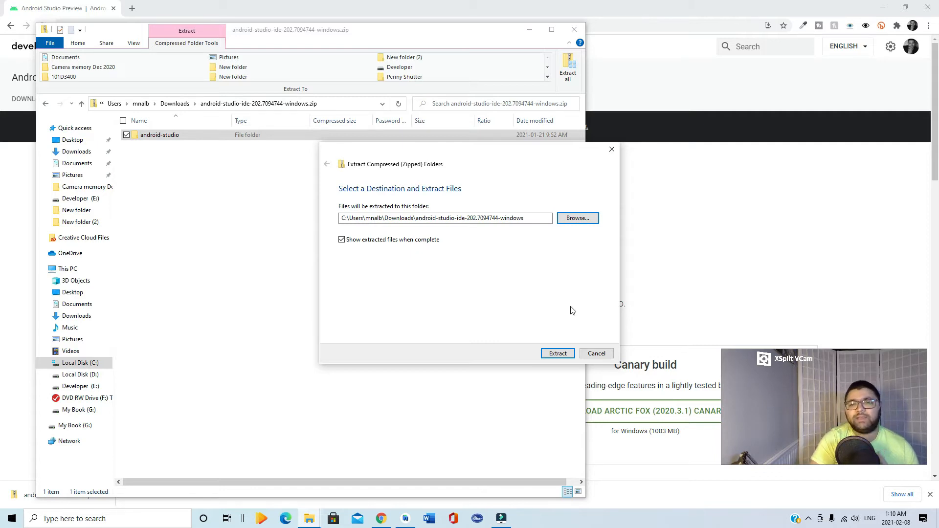
- Choose drive D: as the extraction destination
click(576, 217)
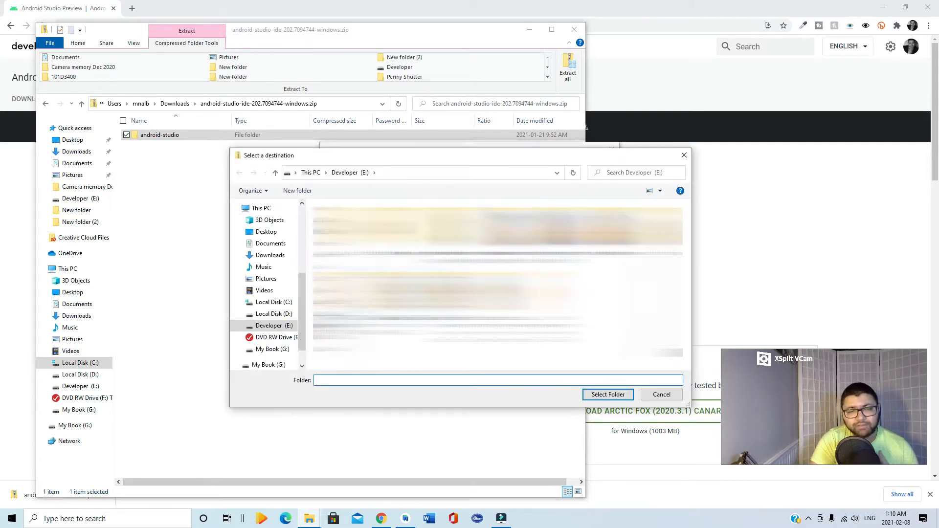
click(270, 314)
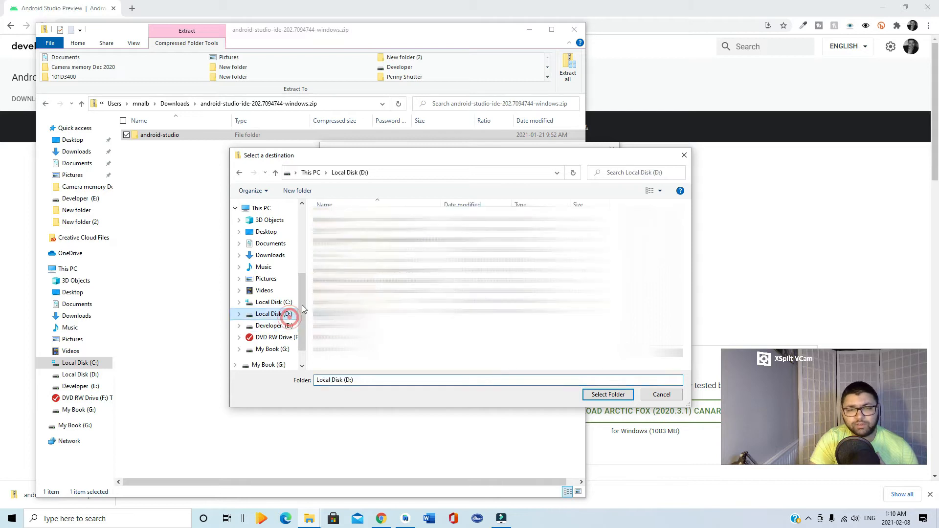
click(271, 313)
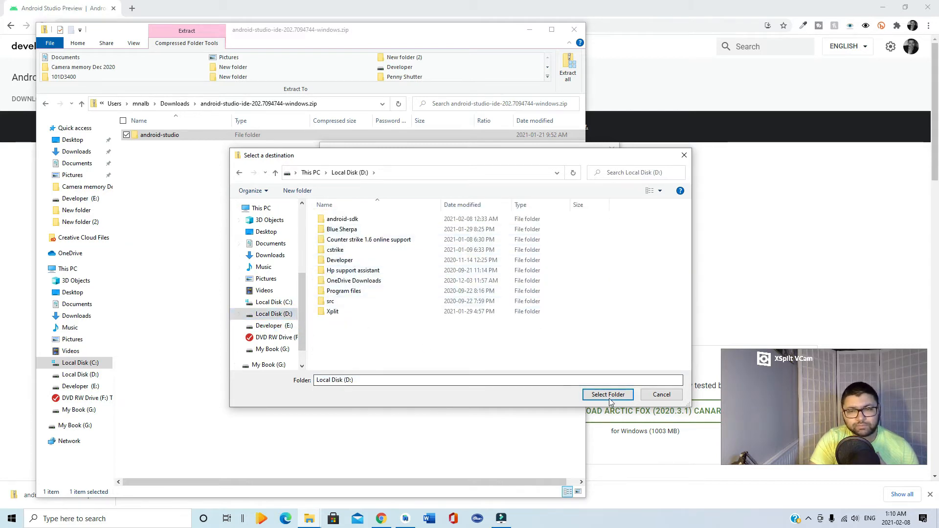
click(607, 395)
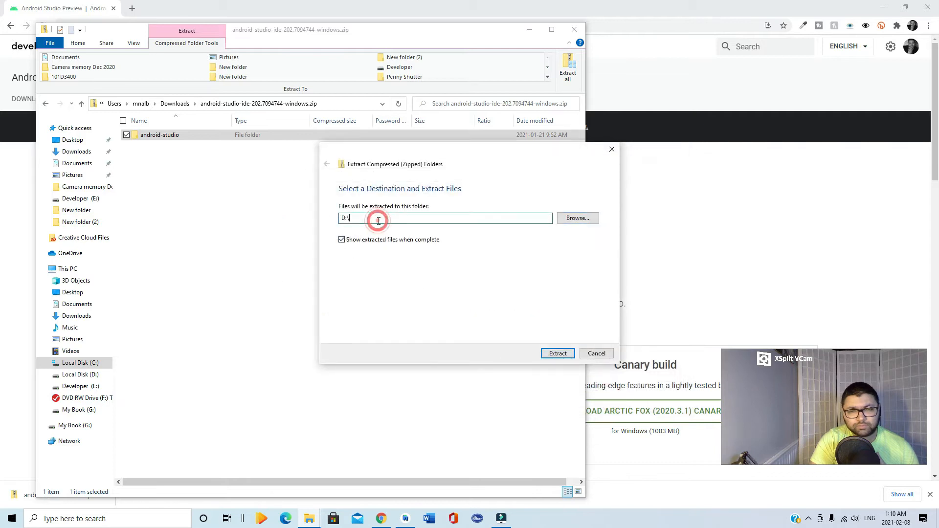
- Set the destination to D:\Android Studio Preview and extract the zip there
click(377, 218)
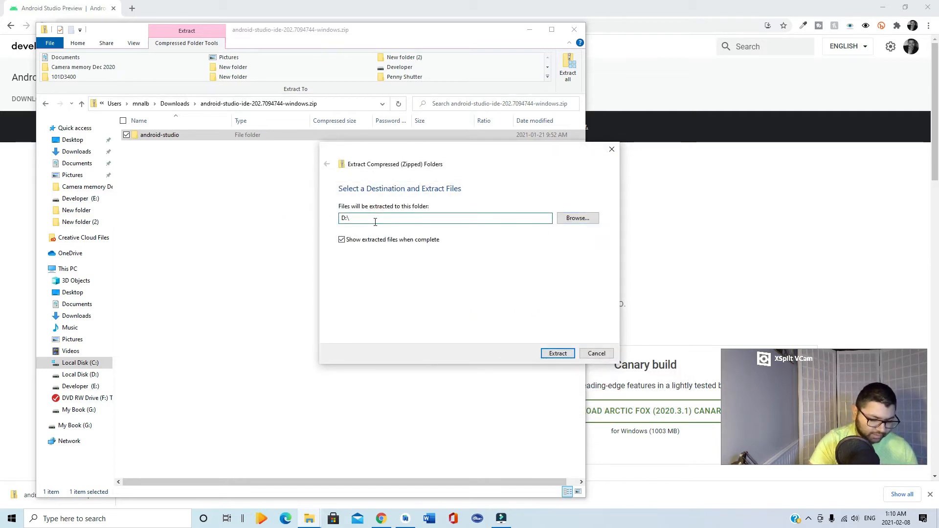
text(Android Studio)
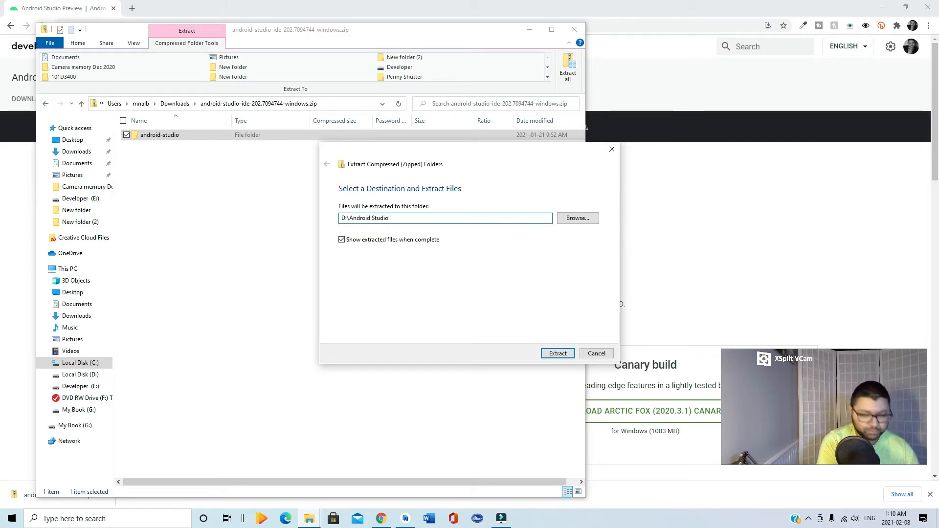
text(Preview)
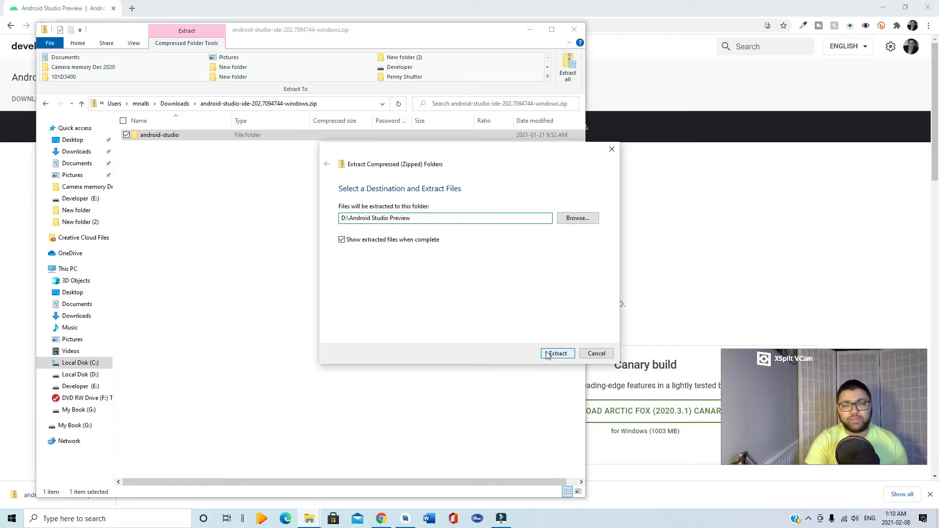
click(557, 353)
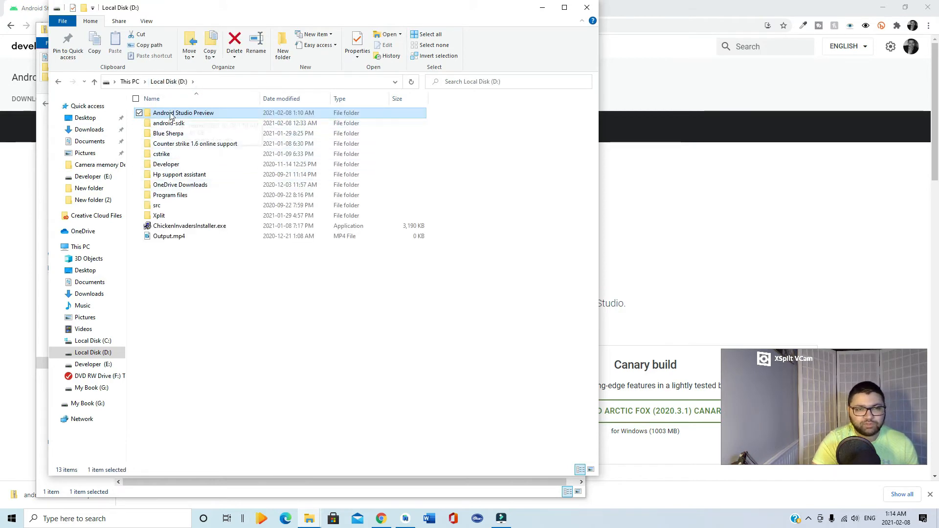
mouse_move(183, 112)
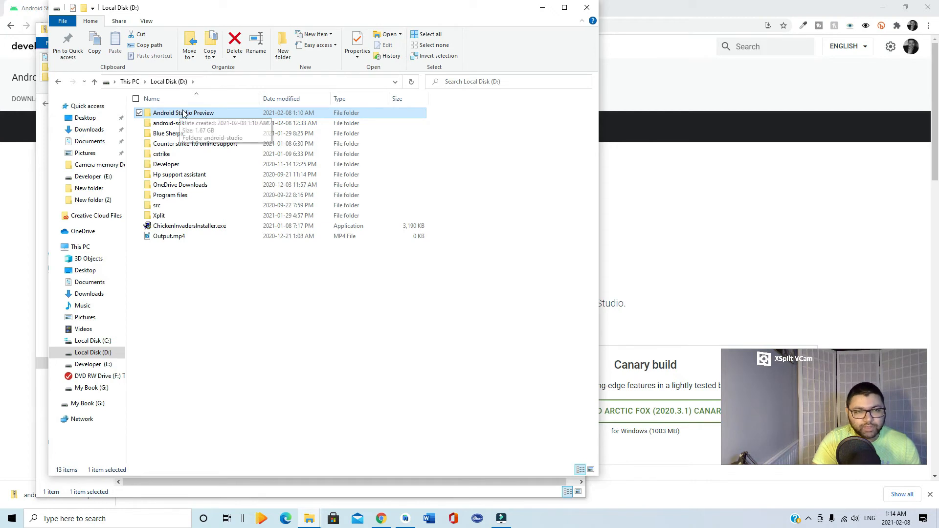
- Navigate into android-studio\bin in the extracted folder and select studio64.exe
double_click(183, 113)
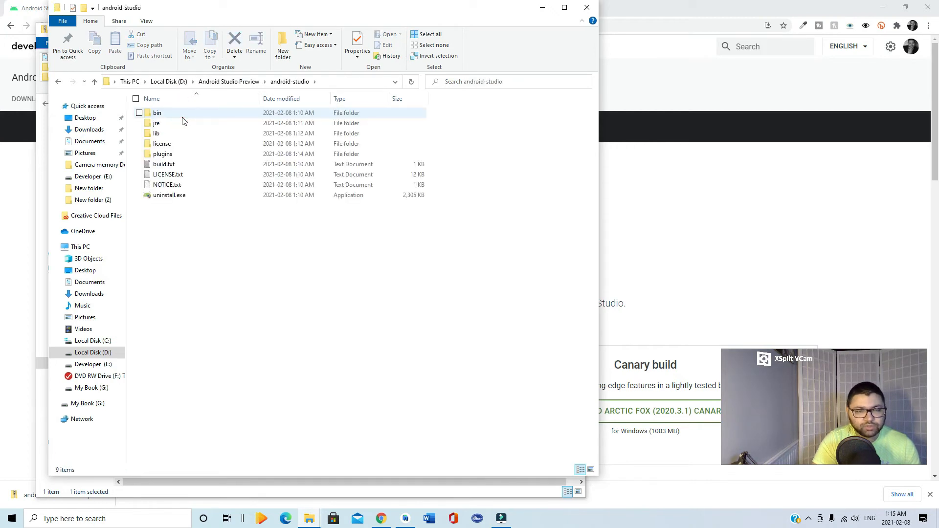
mouse_move(164, 116)
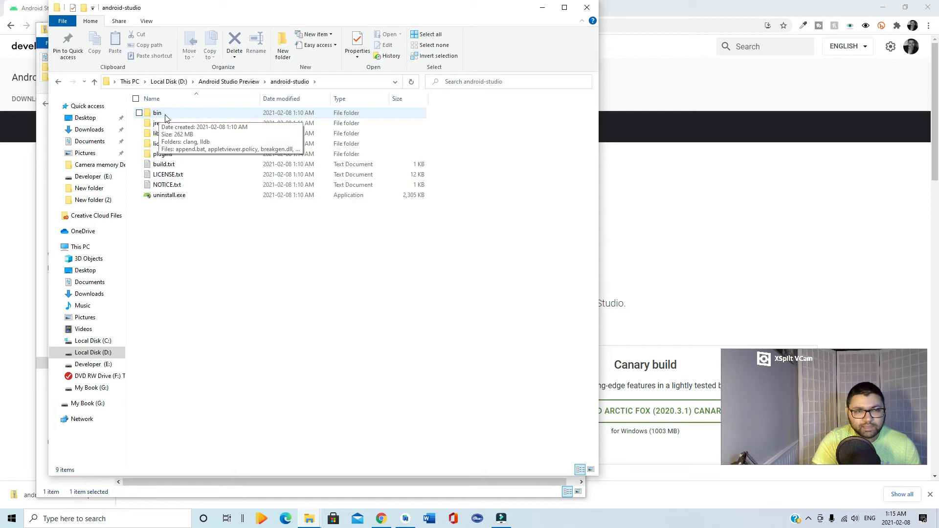
double_click(156, 112)
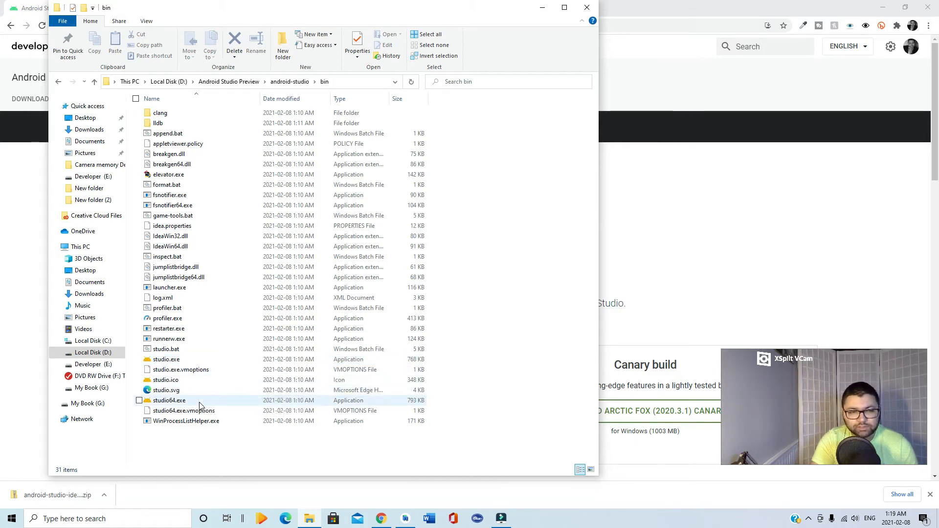
click(169, 400)
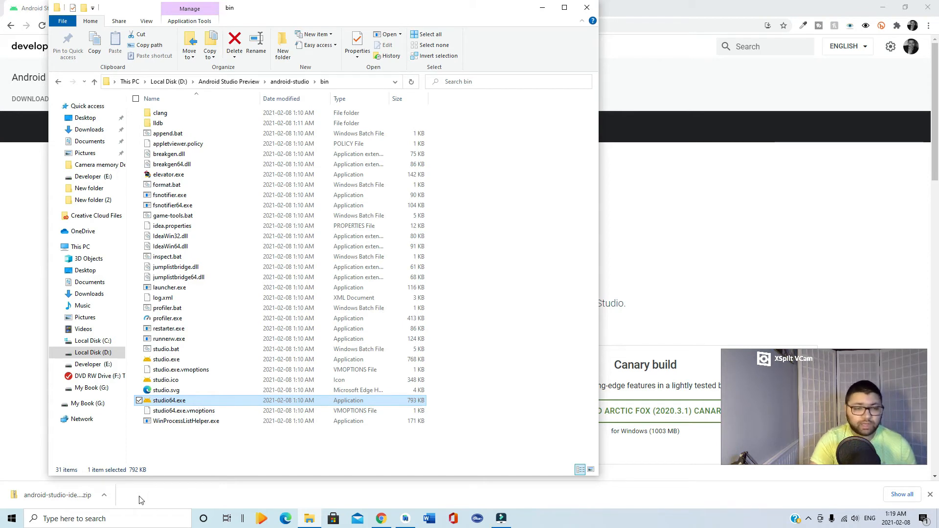
text(this)
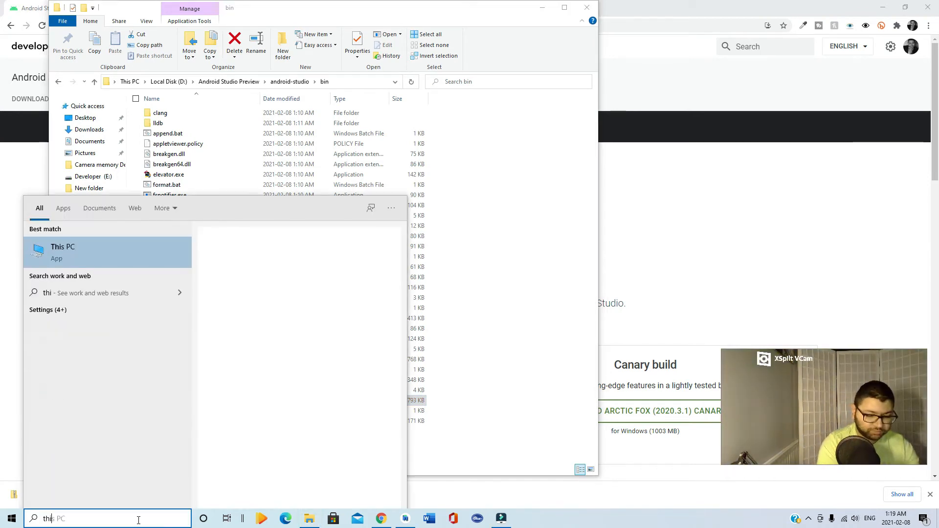
right_click(63, 251)
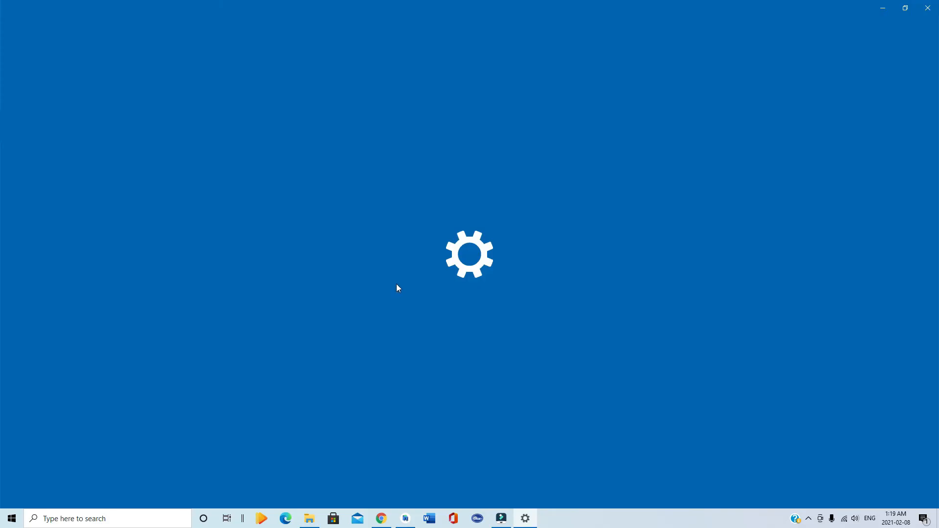
click(525, 518)
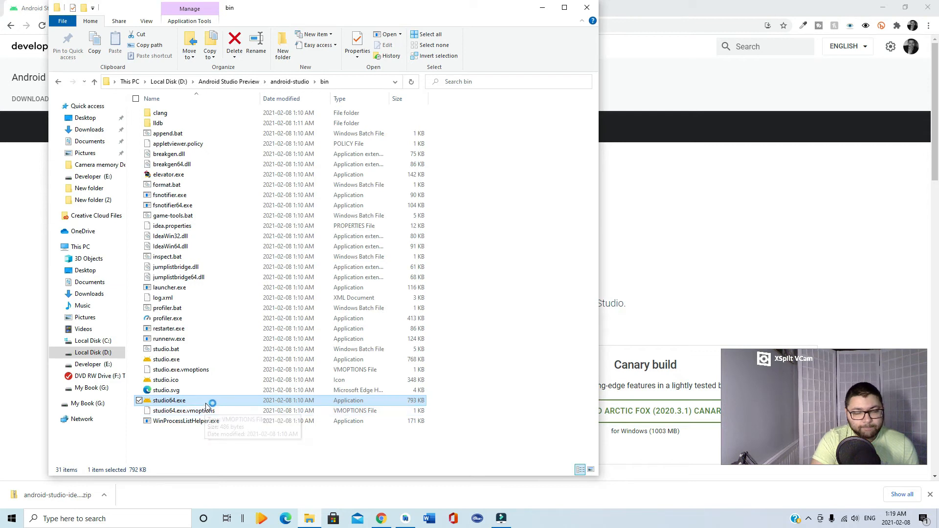
- Launch Android Studio 4.2 Beta 4 from studio64.exe
double_click(169, 400)
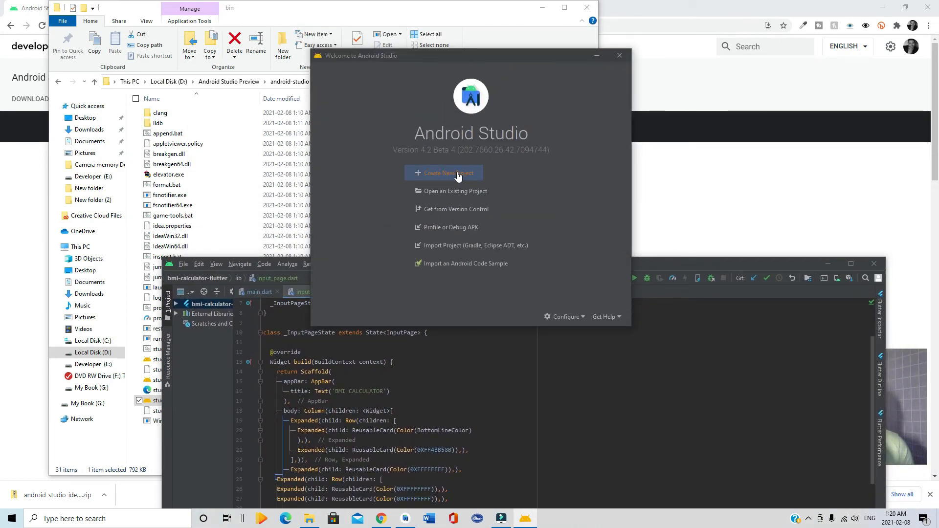
- Browse the Android Things and Phone and Tablet new-project templates, then close the window
click(447, 174)
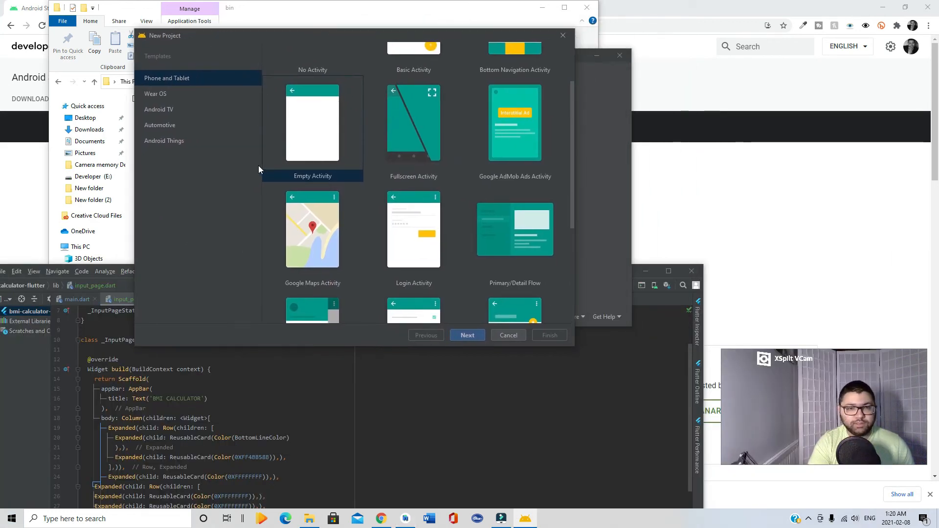
click(163, 140)
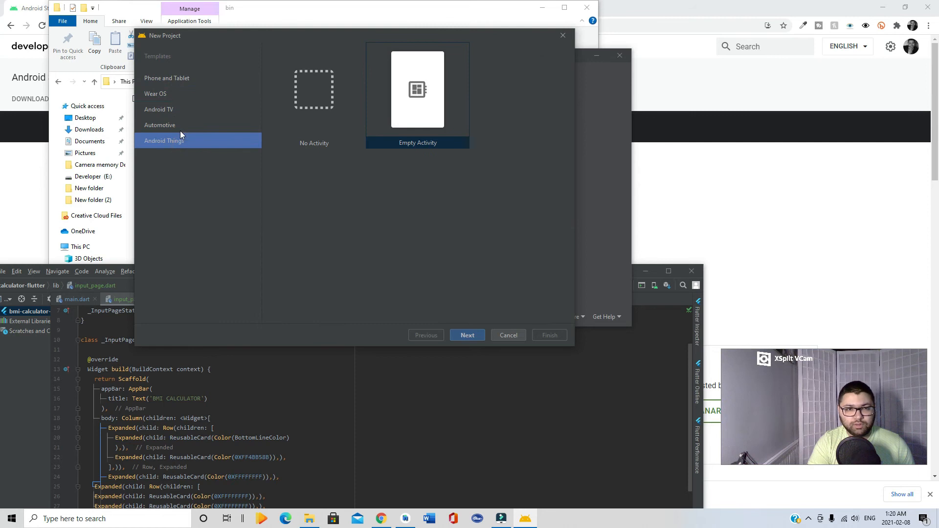
click(166, 78)
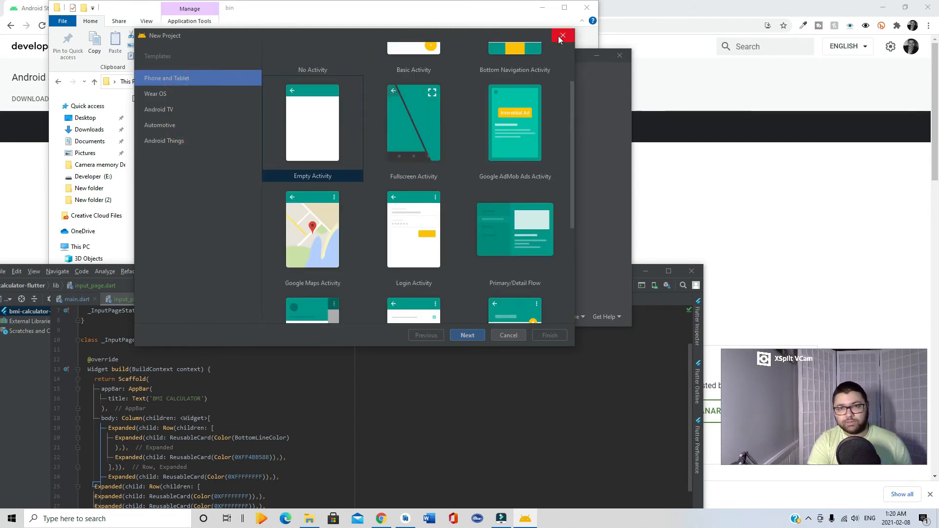
click(562, 35)
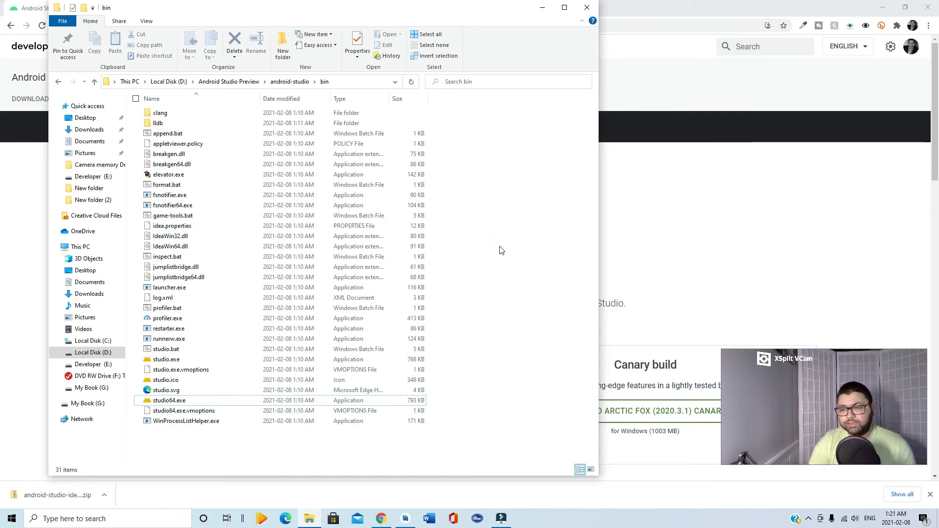
mouse_move(468, 265)
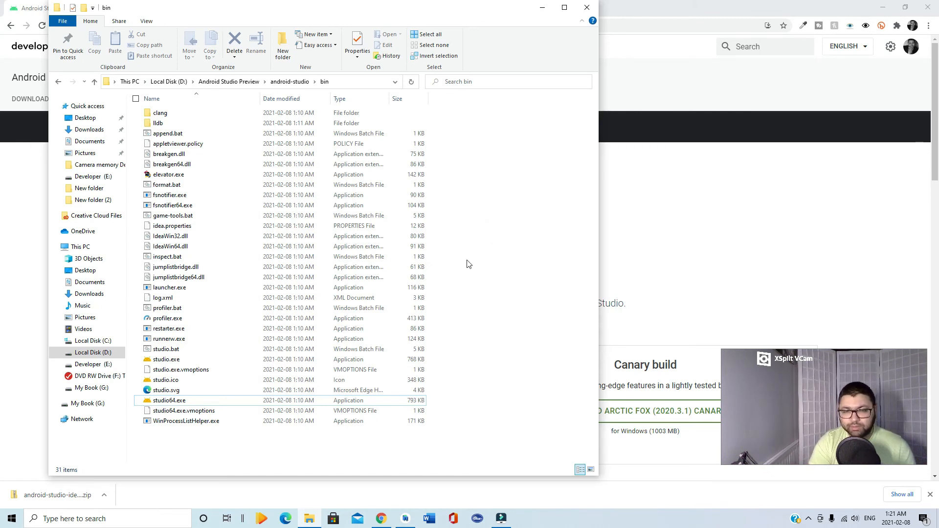
- Pin studio64.exe to the taskbar and launch the preview again
click(168, 400)
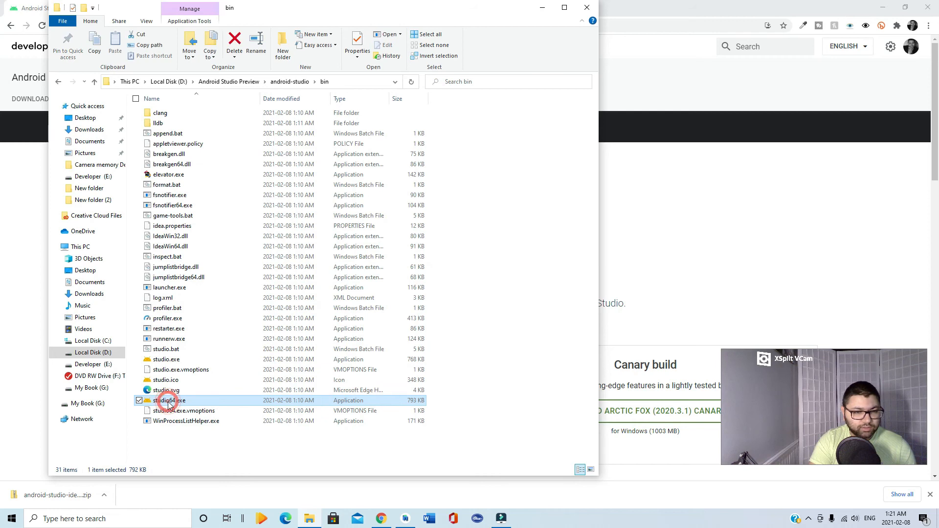
right_click(169, 400)
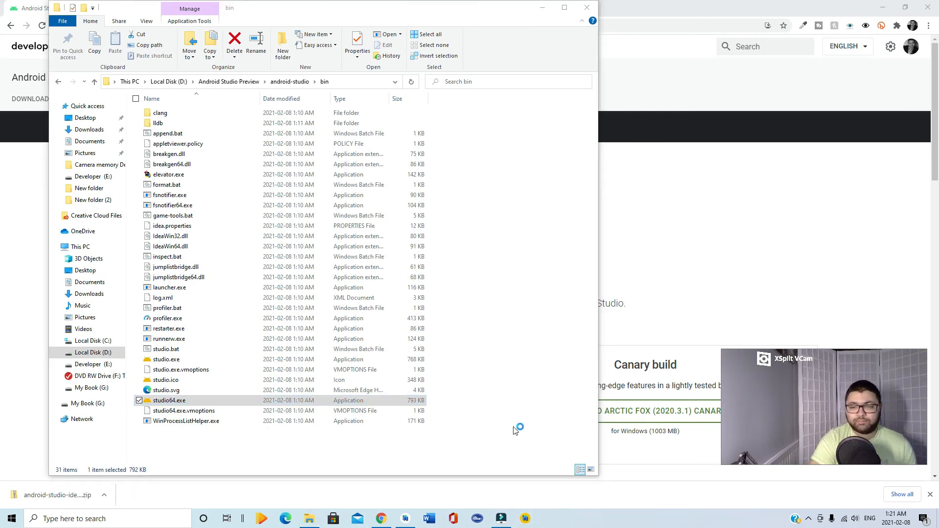
double_click(168, 400)
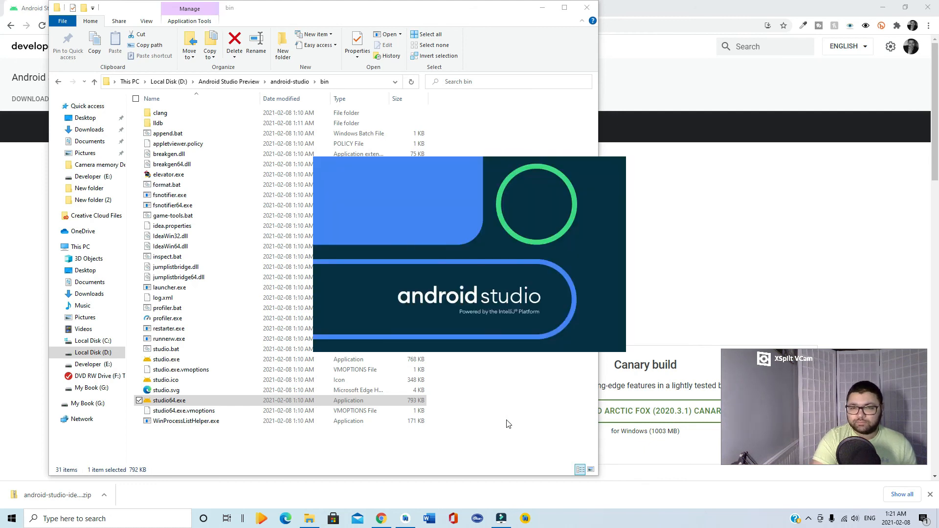